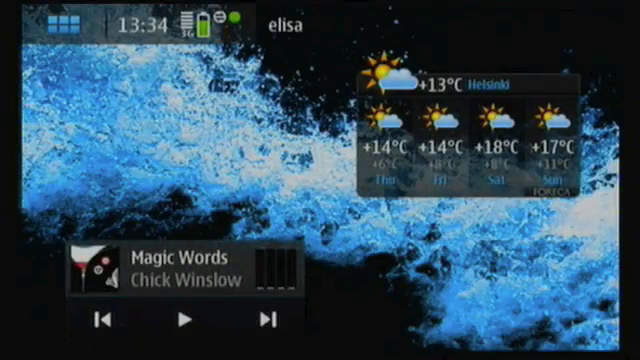
Check the status menu's New updates notice, then show the installed applications grid
{"action": "left_click", "coordinate": [200, 22]}
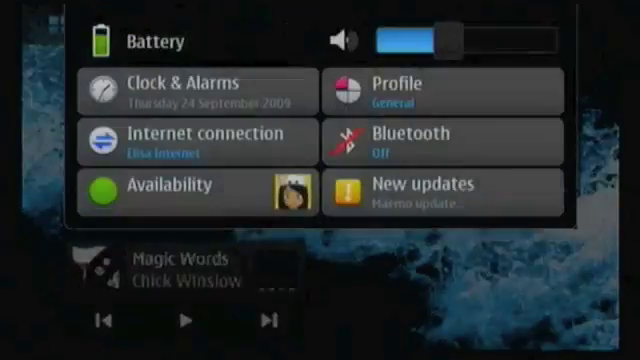
{"action": "left_click", "coordinate": [463, 188]}
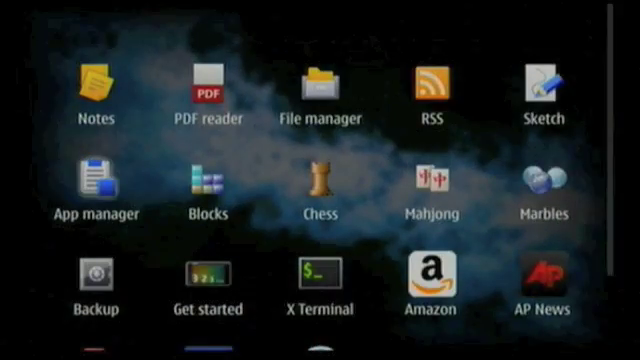
Launch App manager and view its overview of available system updates
{"action": "left_click", "coordinate": [96, 186]}
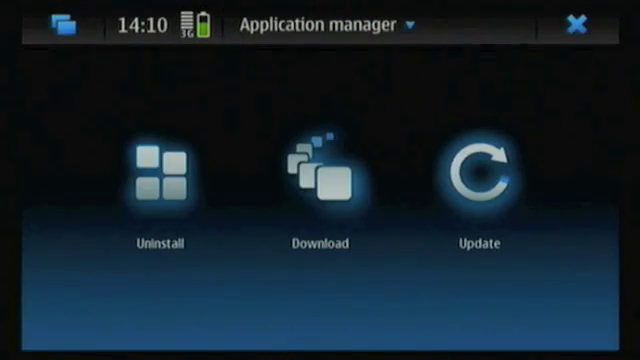
{"action": "left_click", "coordinate": [484, 183]}
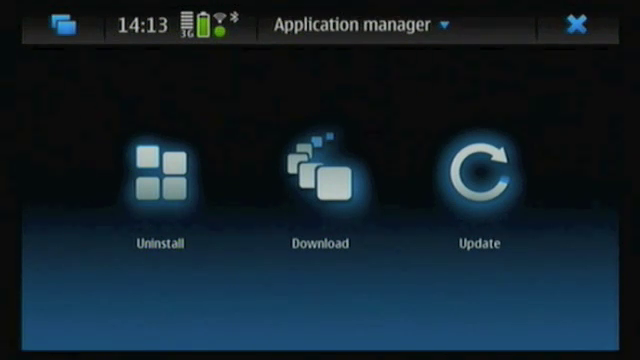
Uninstall tutorial-home-applet so the 15.1 MB system update starts downloading
{"action": "left_click", "coordinate": [480, 172]}
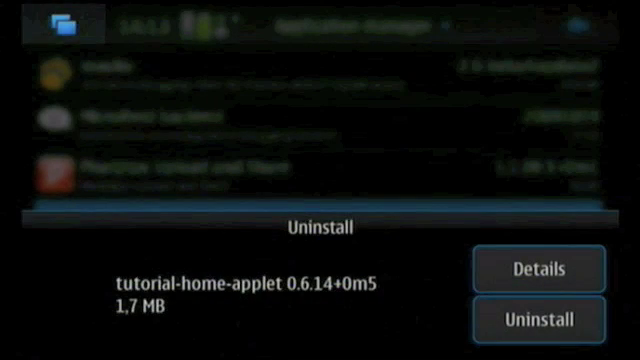
{"action": "left_click", "coordinate": [538, 318]}
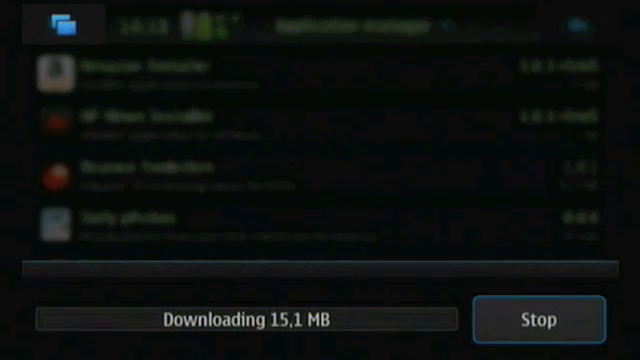